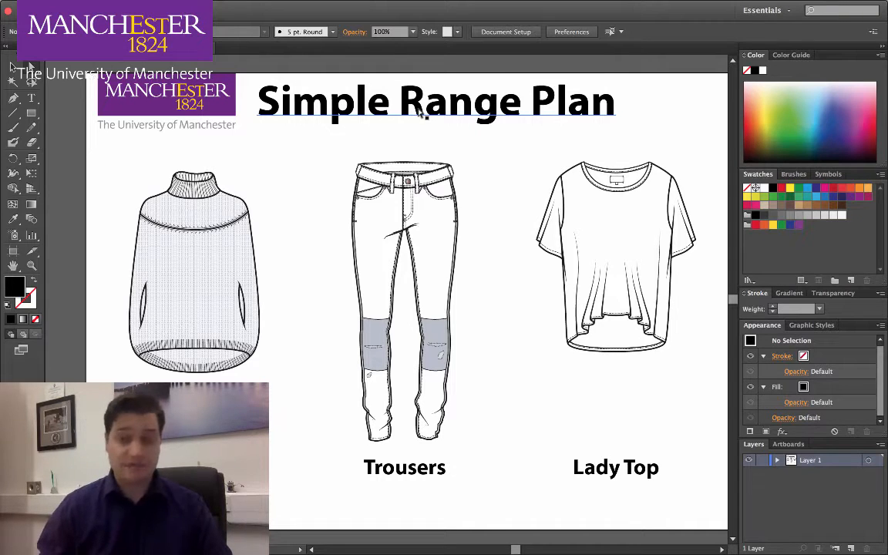
- Start File > Place with the Link option kept on, then cancel without adding a file
click(404, 301)
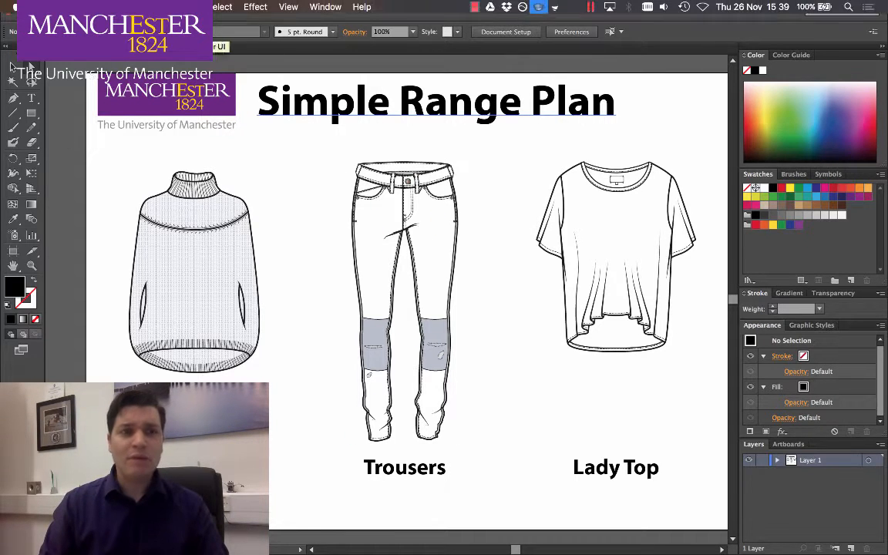
click(94, 6)
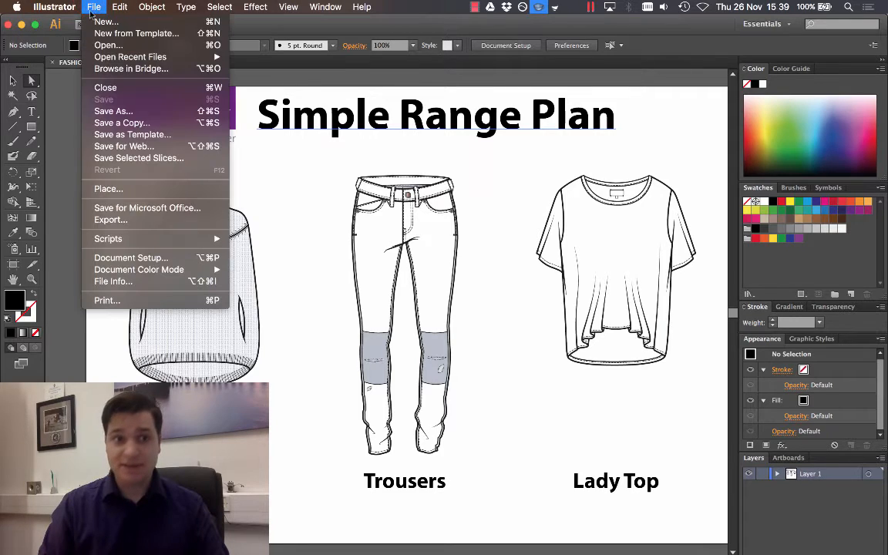
mouse_move(108, 188)
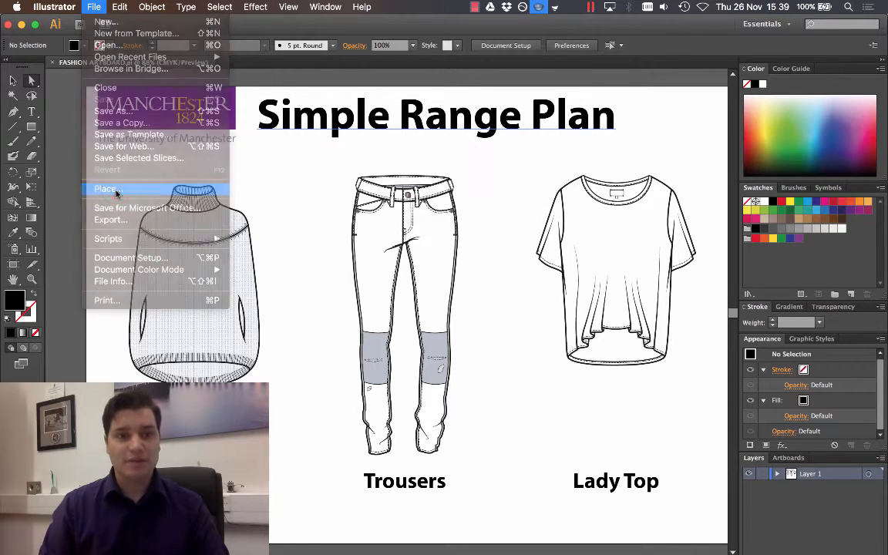
click(108, 188)
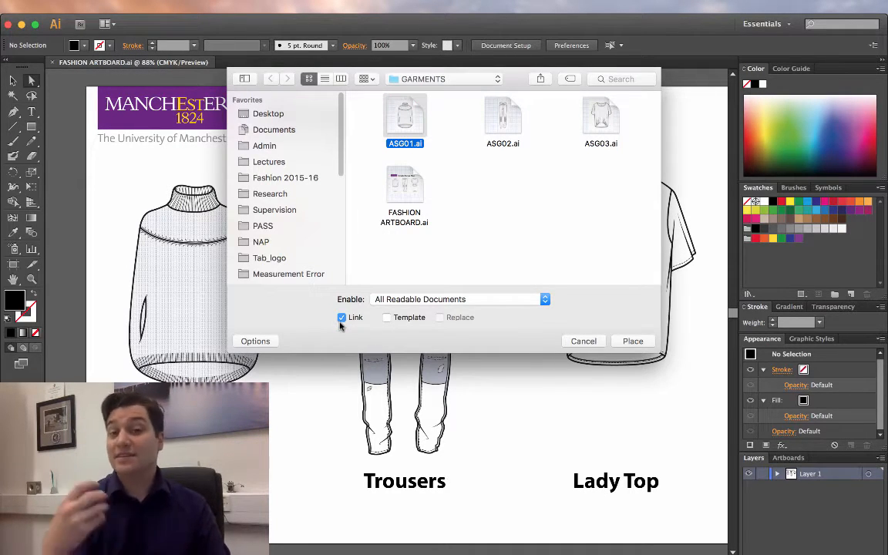
click(341, 318)
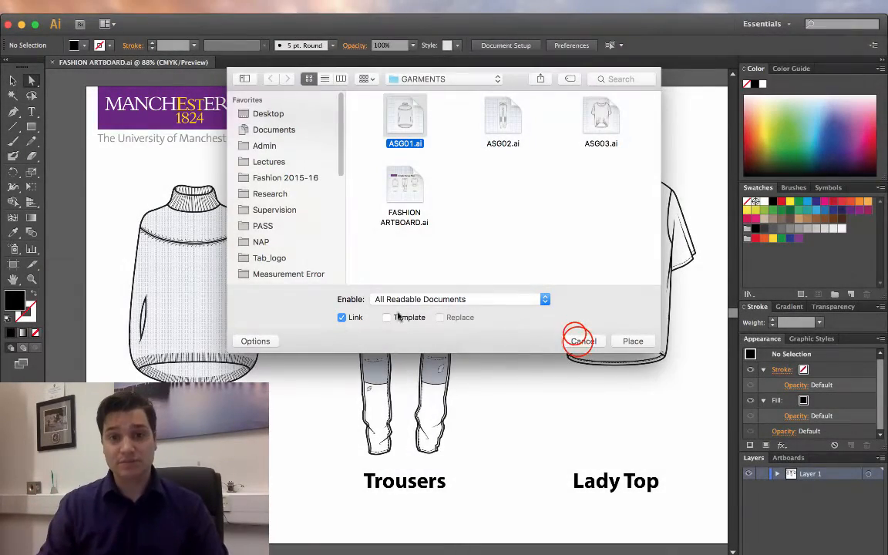
click(633, 341)
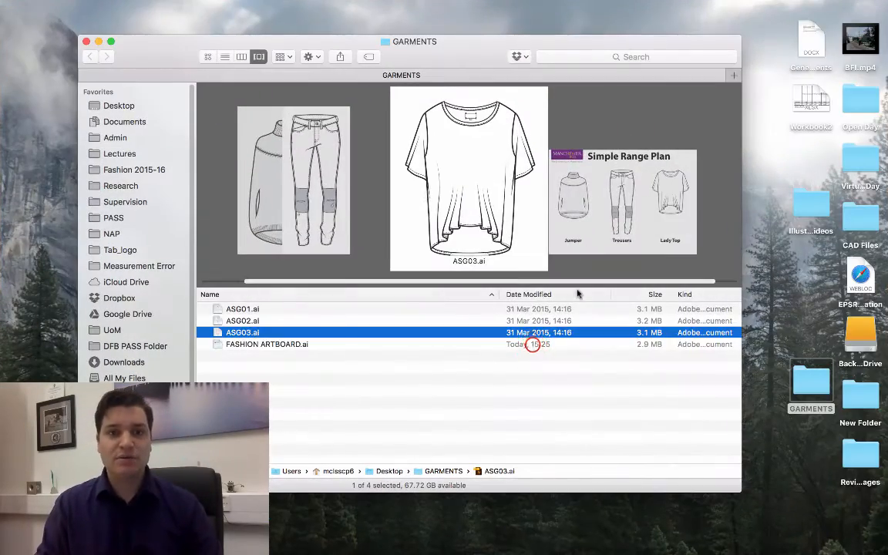
- Preview ASG02 trousers, FASHION ARTBOARD and ASG03 lady top in Finder's Cover Flow
click(244, 320)
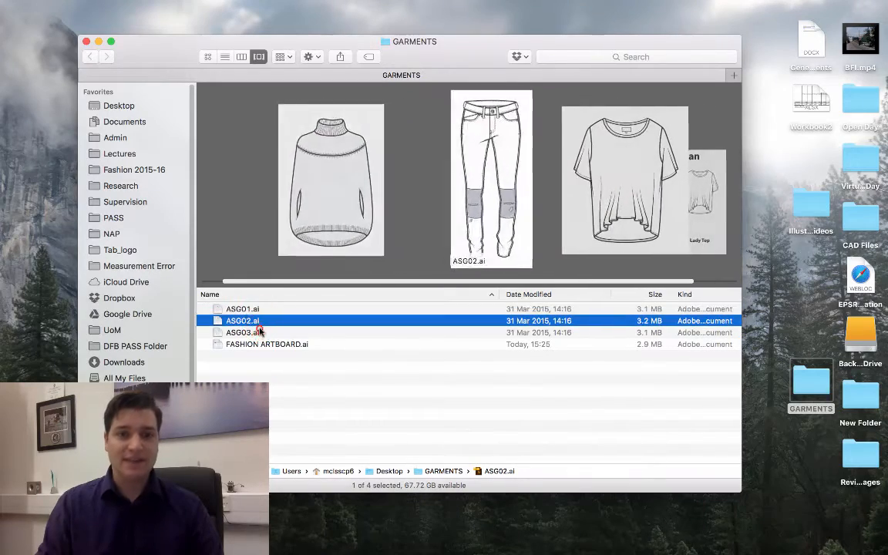
click(267, 344)
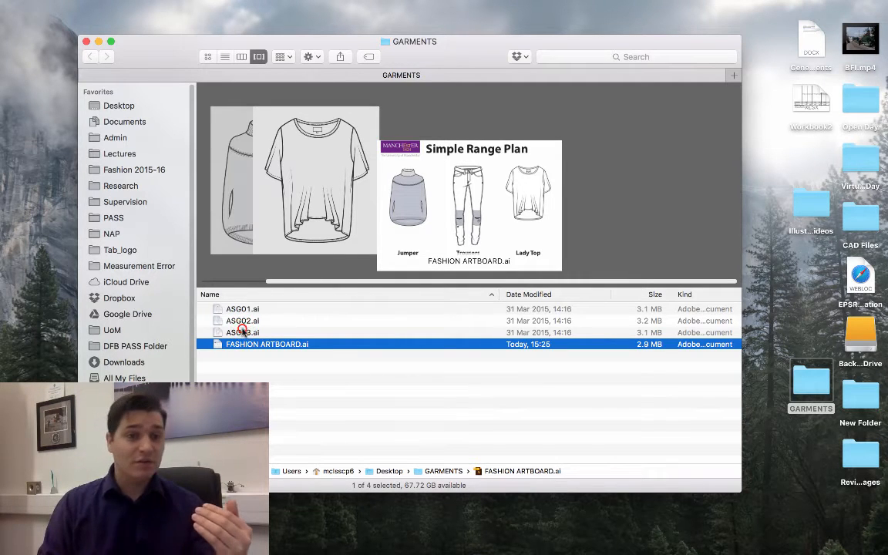
click(243, 333)
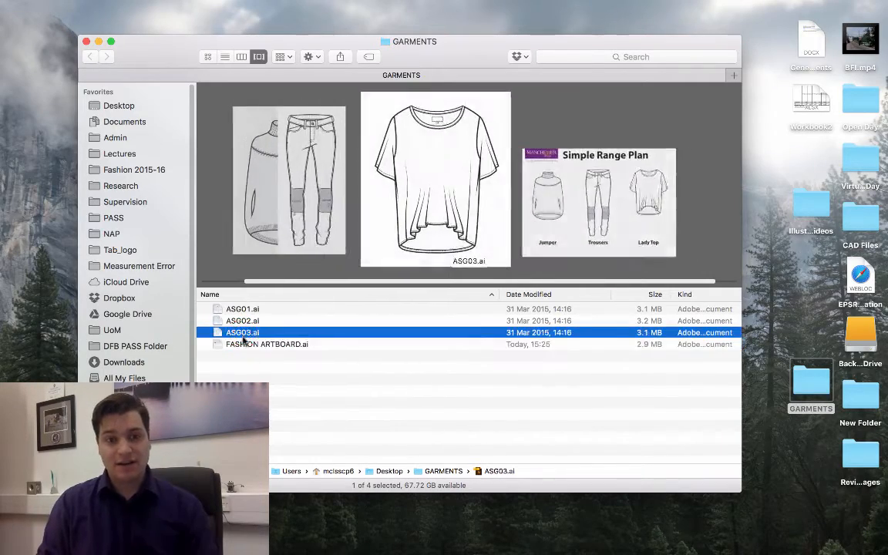
- Open ASG03.ai from Finder and switch to its document tab in Illustrator
double_click(244, 334)
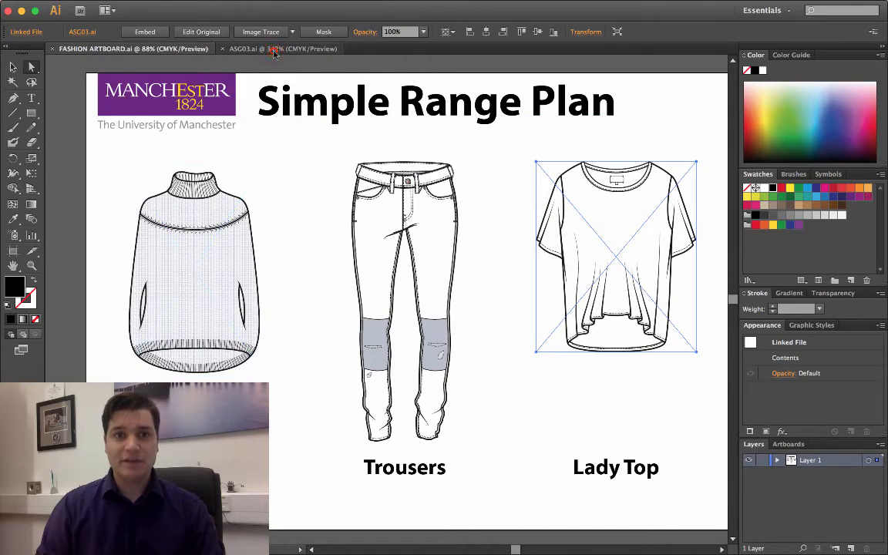
click(280, 48)
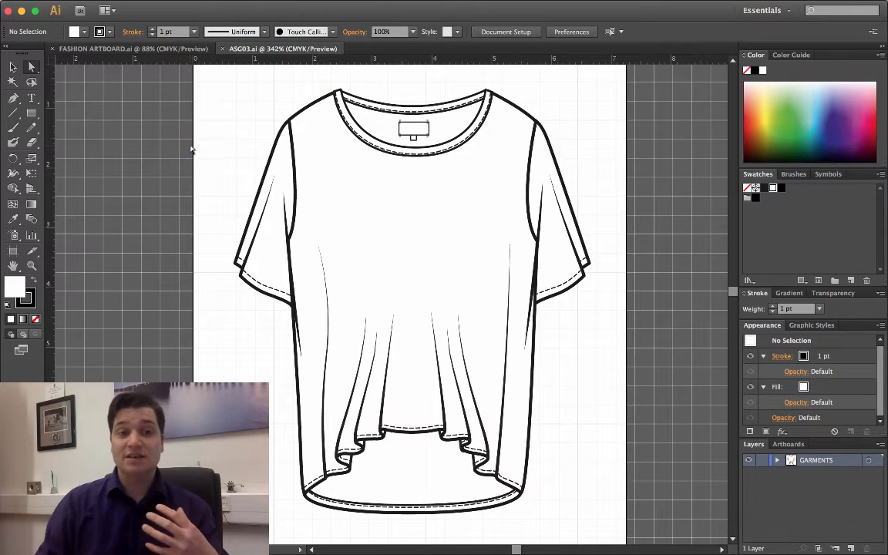
mouse_move(183, 129)
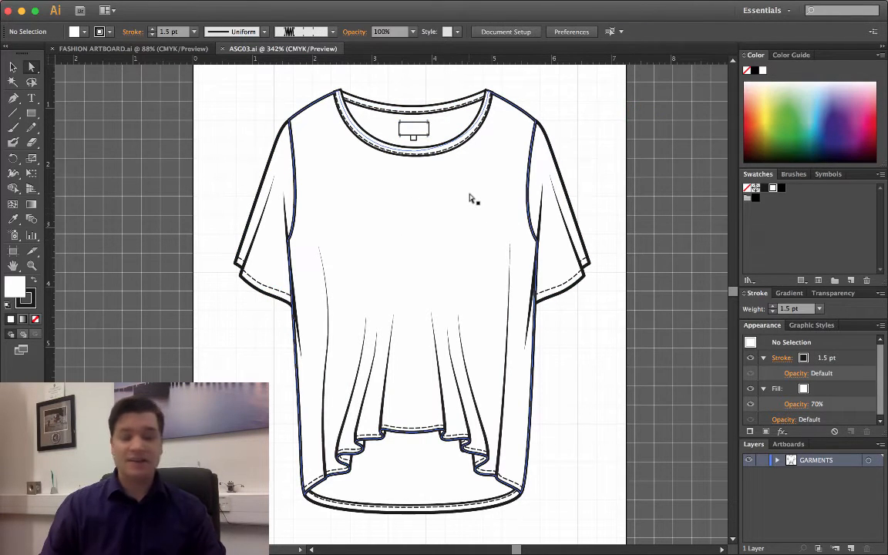
mouse_move(455, 191)
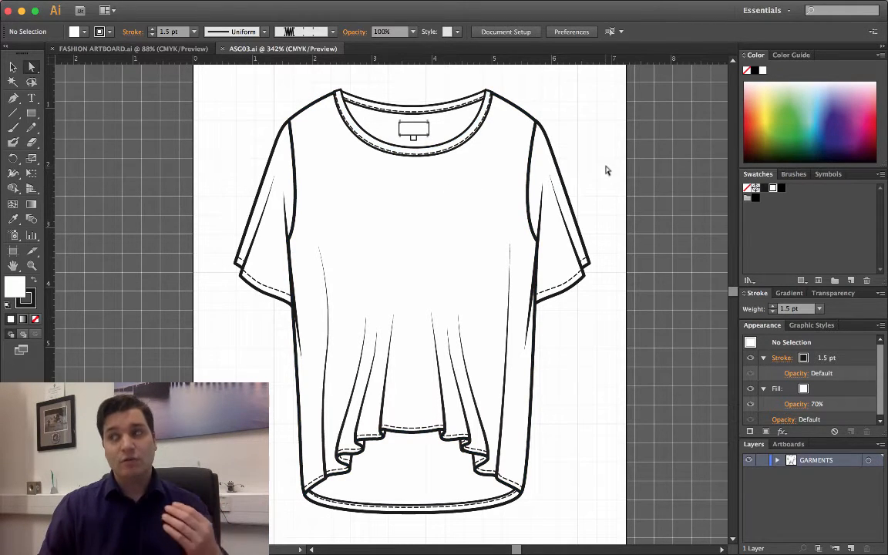
mouse_move(709, 175)
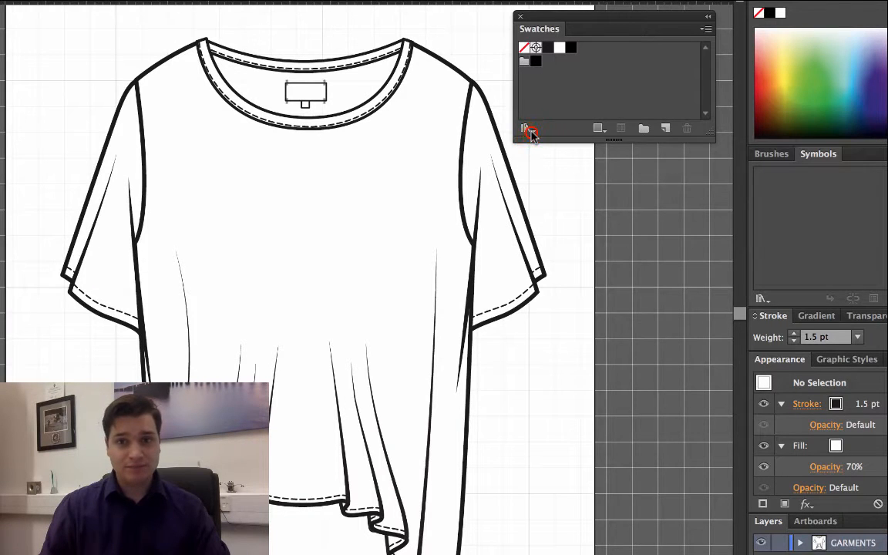
- Load the Art History > Pop Art swatch library from the Swatch Libraries menu
click(529, 128)
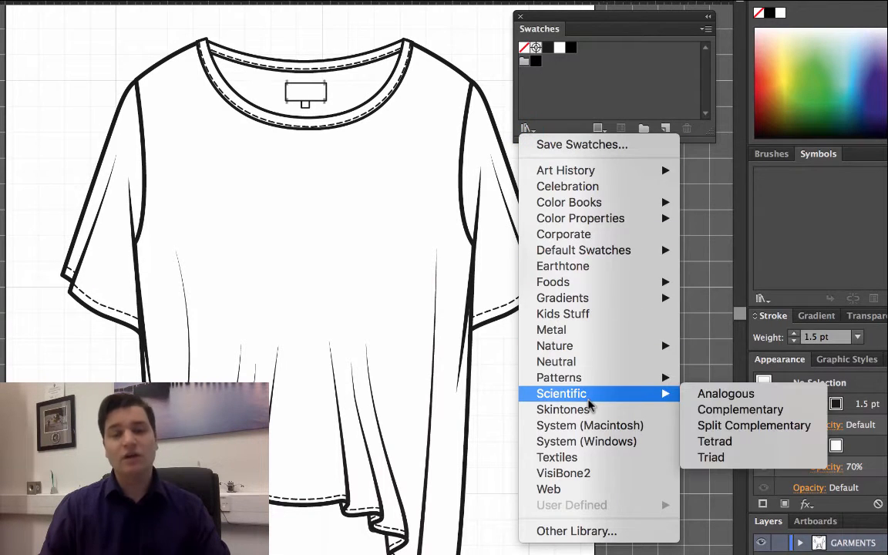
mouse_move(559, 378)
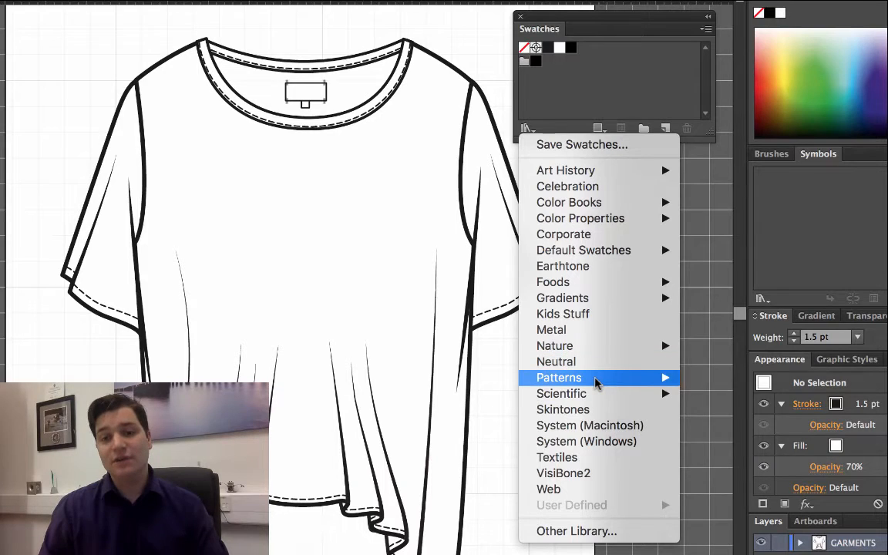
mouse_move(563, 315)
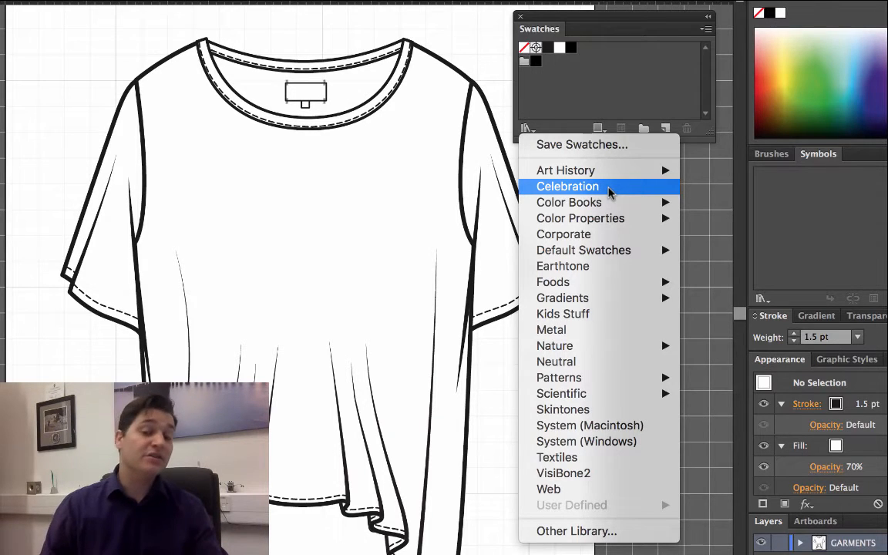
mouse_move(566, 170)
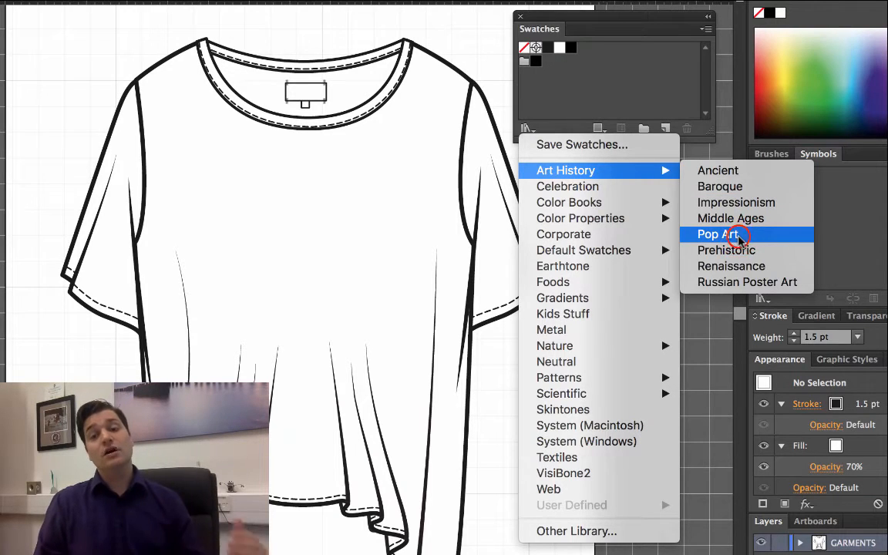
click(710, 234)
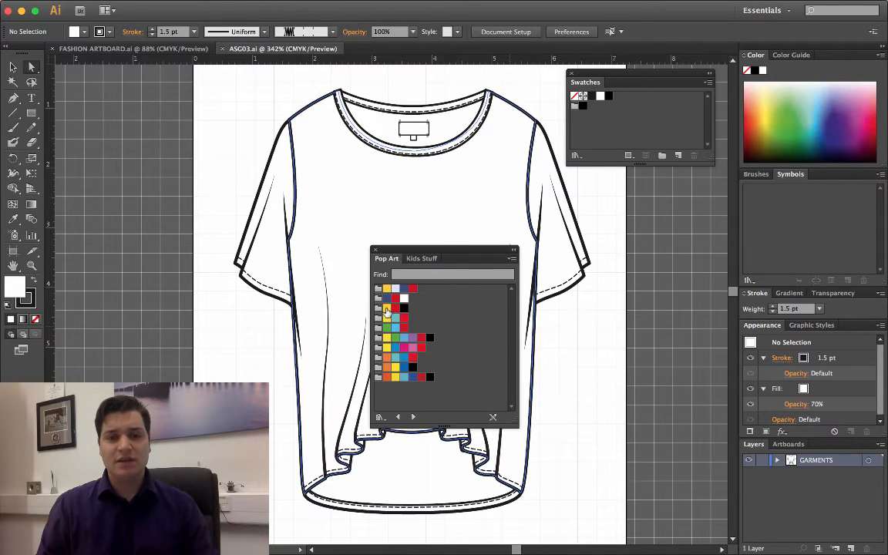
mouse_move(378, 314)
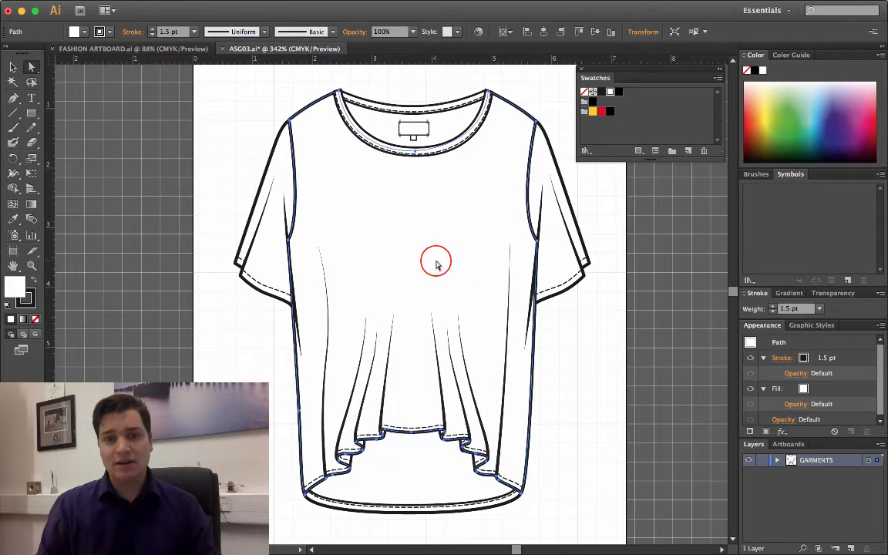
mouse_move(561, 122)
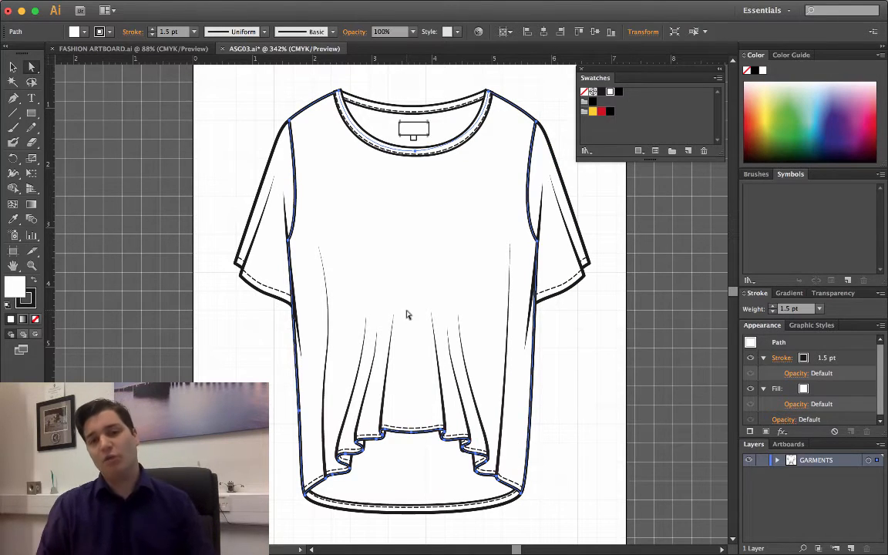
mouse_move(441, 316)
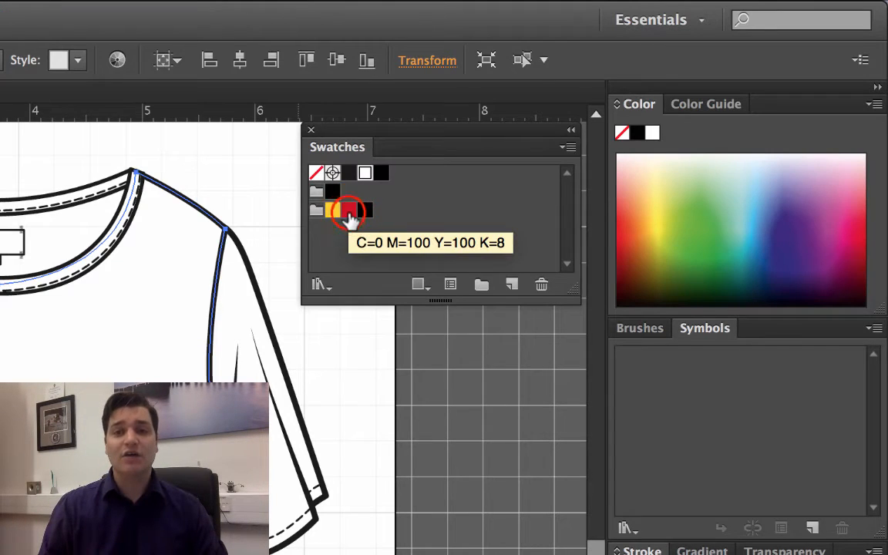
- Fill the T-shirt body with the red Pop Art swatch and select a sleeve to recolour
click(348, 210)
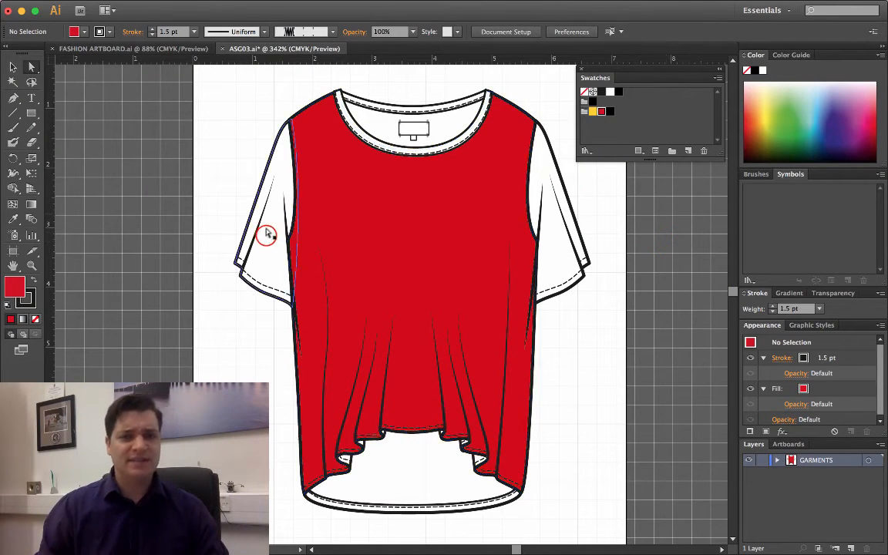
click(265, 235)
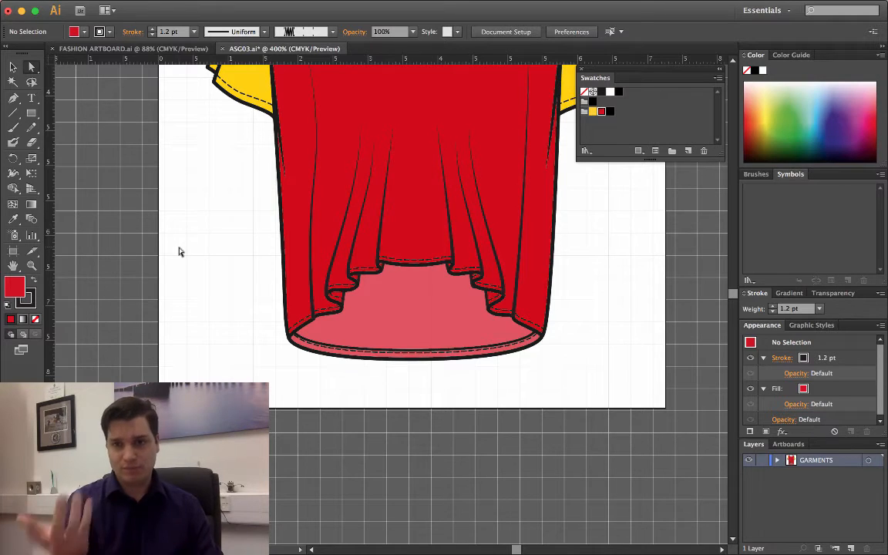
- Zoom out to view the whole T-shirt with red body and yellow sleeves
key(cmd+minus)
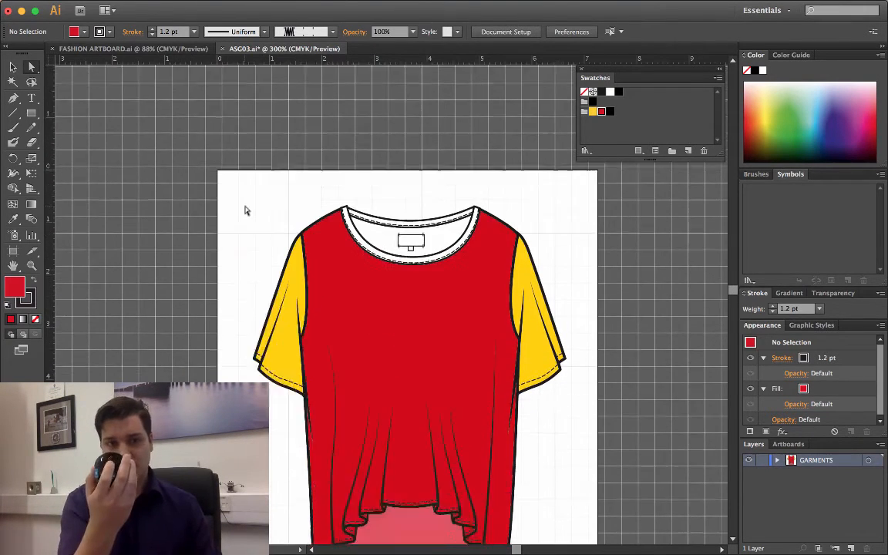
- Zoom into the neckline, colour the neckband yellow, and zoom back out
key(cmd+=)
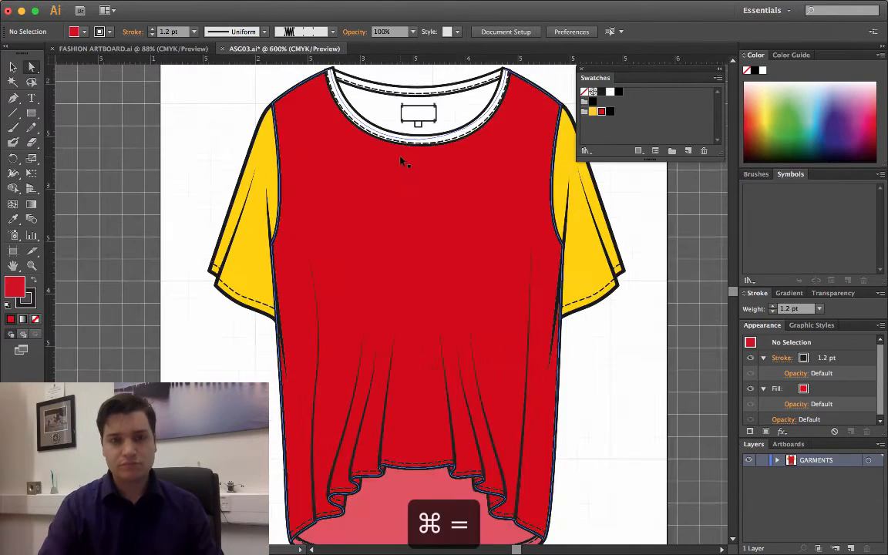
key(cmd+=)
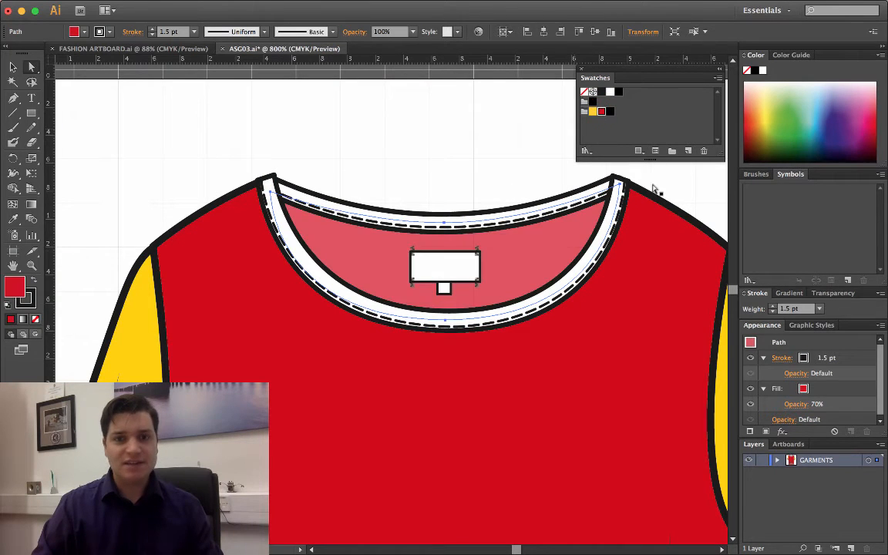
click(601, 188)
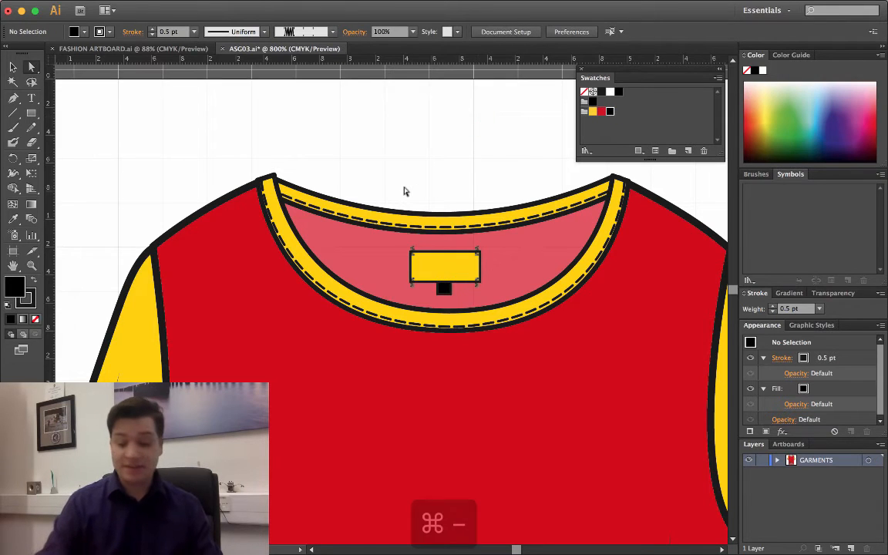
key(cmd+-)
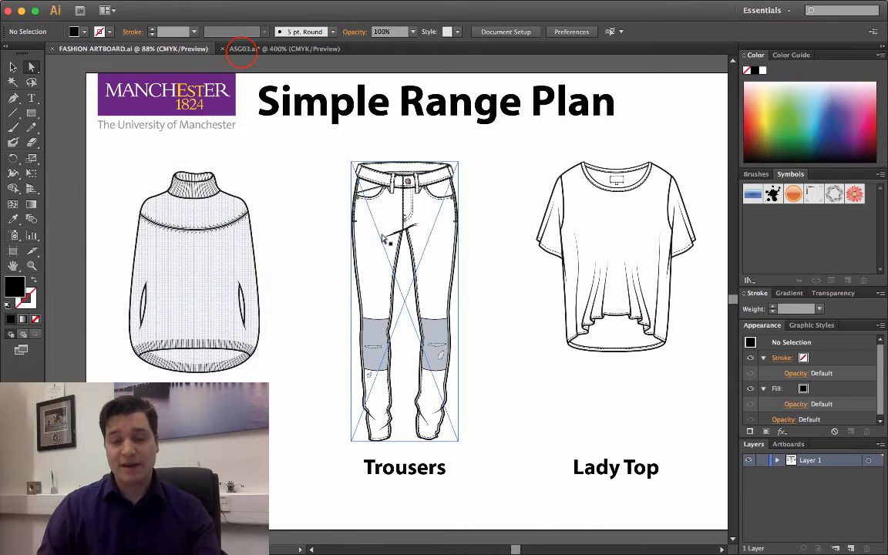
- Select the placed Lady Top artwork in the Simple Range Plan and open the Window menu
click(265, 48)
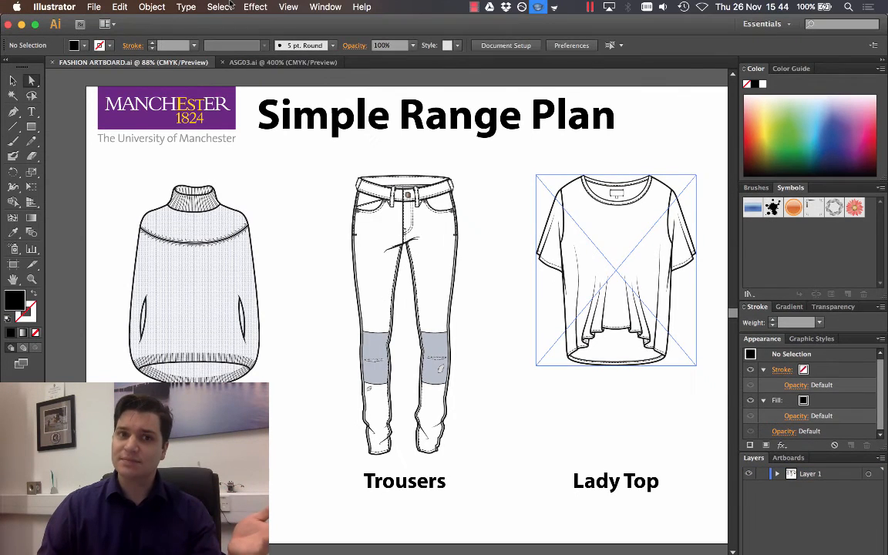
click(324, 6)
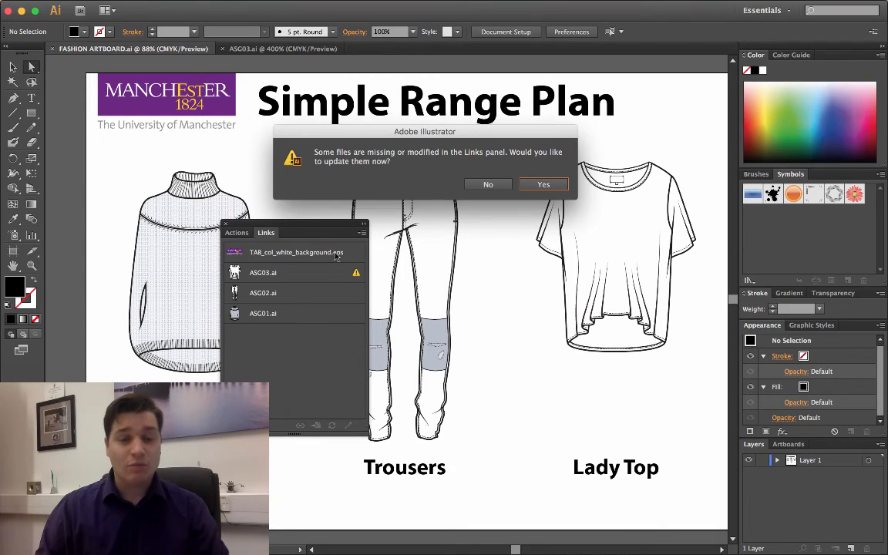
mouse_move(330, 280)
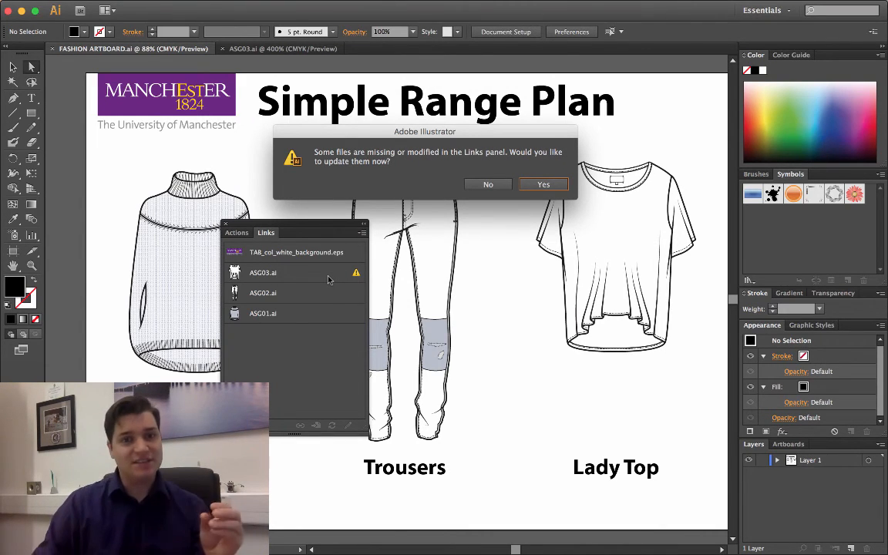
- Move the modified-links prompt aside and choose Yes to update the linked ASG files
drag(426, 131, 549, 235)
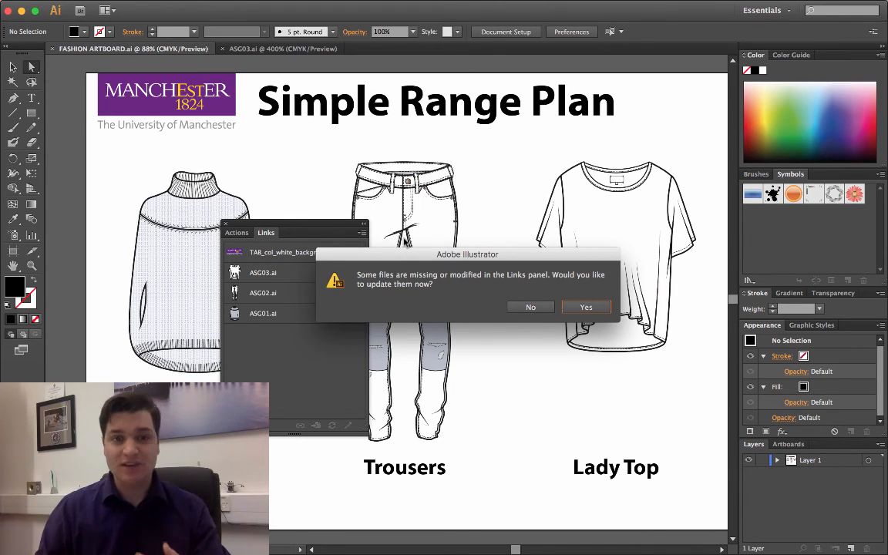
mouse_move(413, 295)
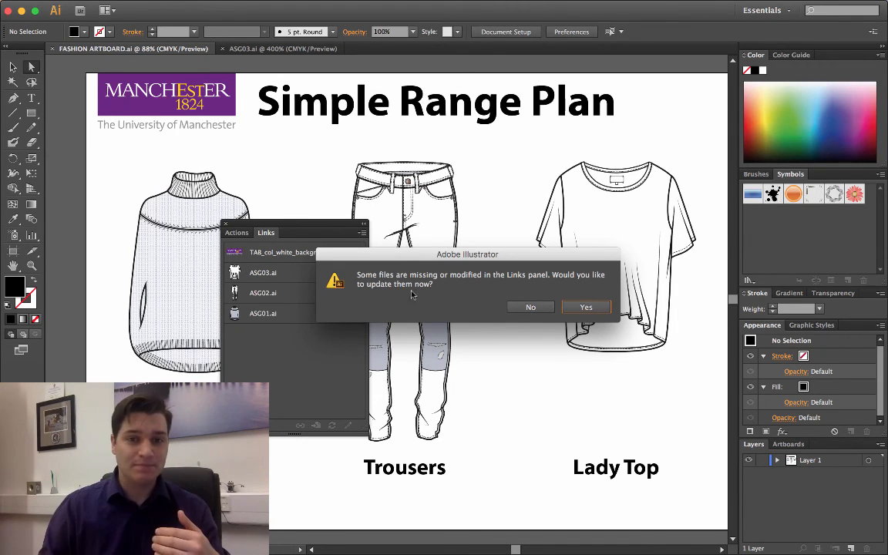
click(586, 307)
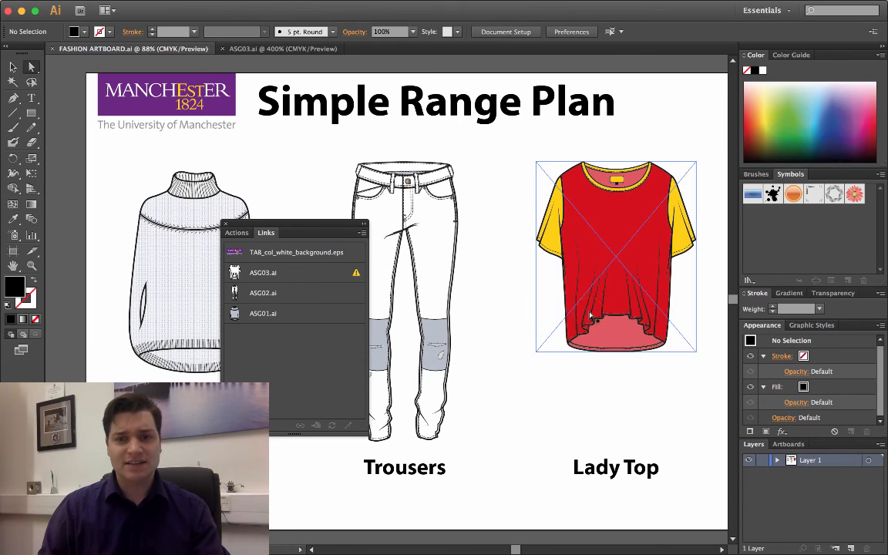